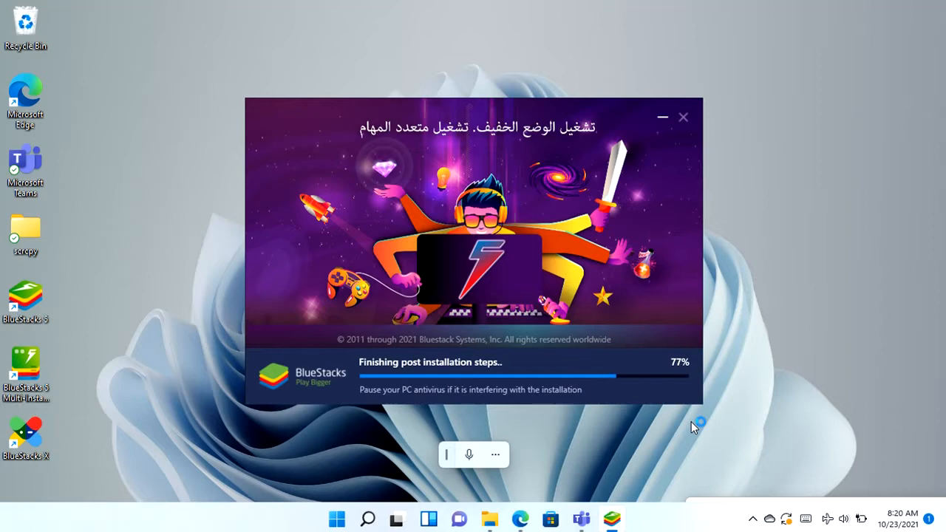
- Close the BlueStacks 5 installer once installation reaches 100%
click(682, 117)
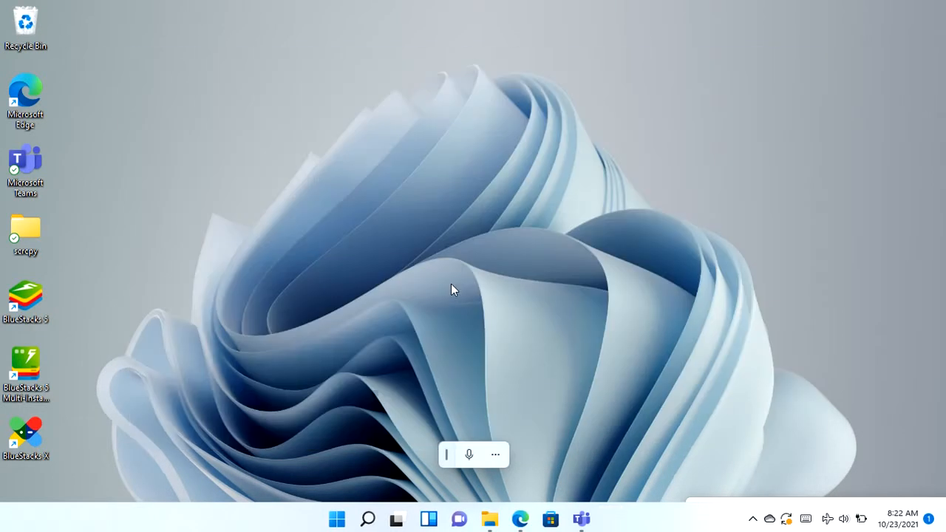
- Start BlueStacks 5 from its desktop shortcut
double_click(26, 296)
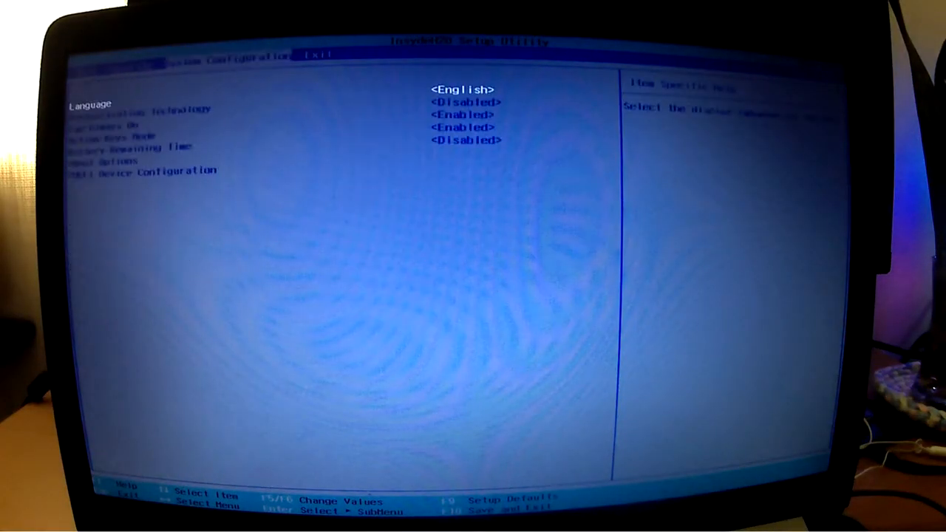
- Set Virtualization Technology to Enabled in the BIOS System Configuration and save
key(enter)
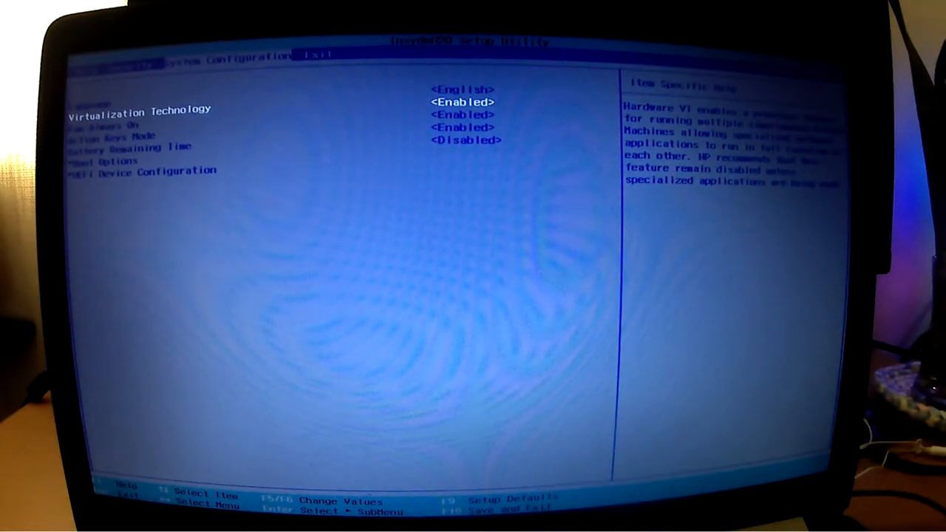
click(319, 57)
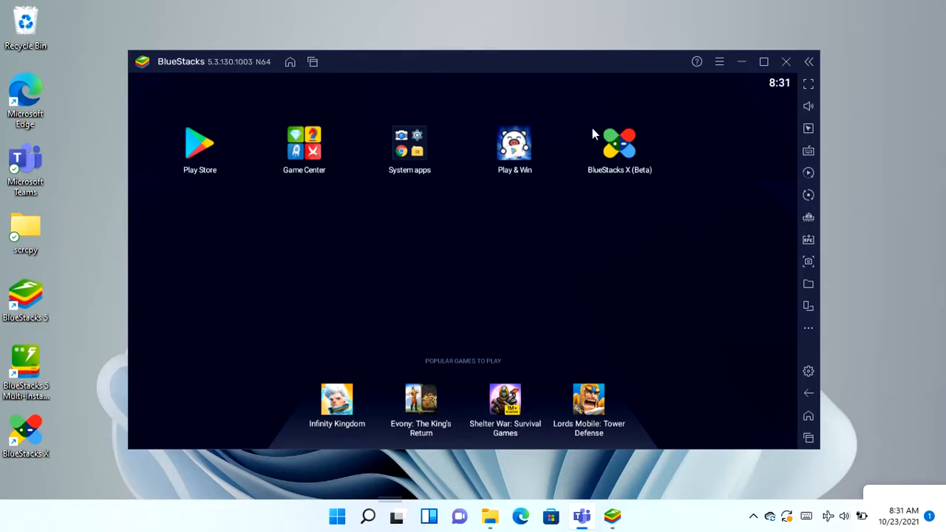
click(199, 143)
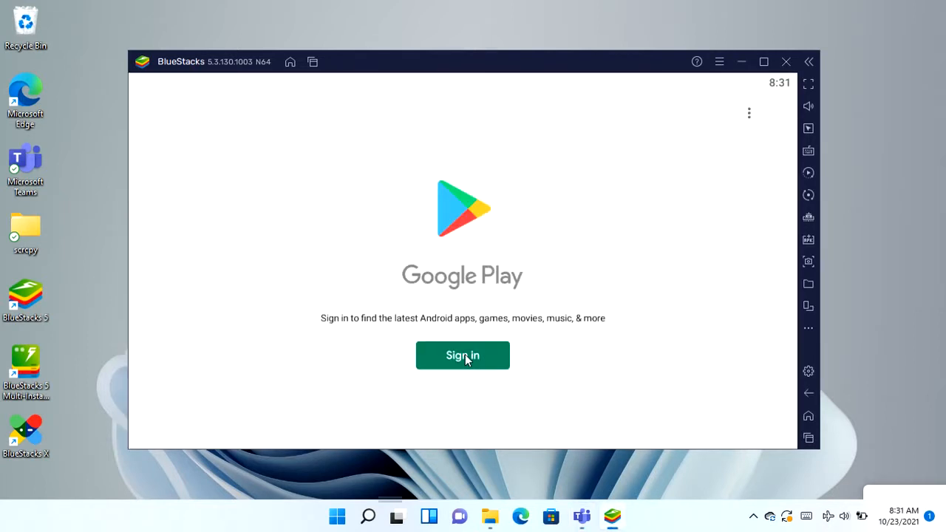
click(463, 356)
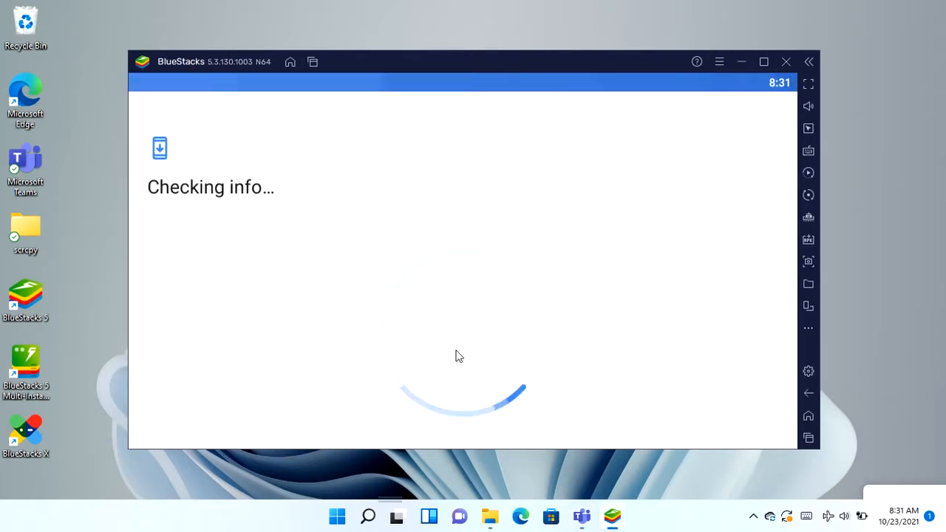
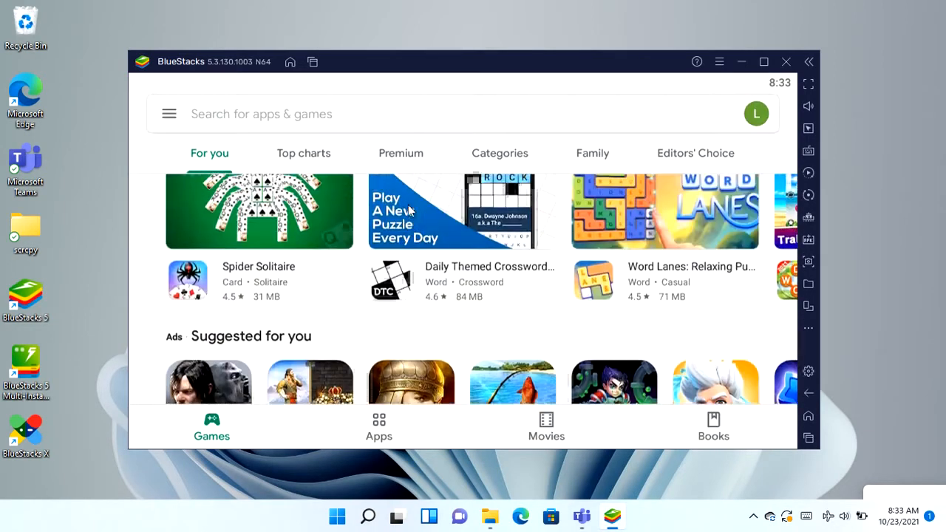
scroll(down, 3)
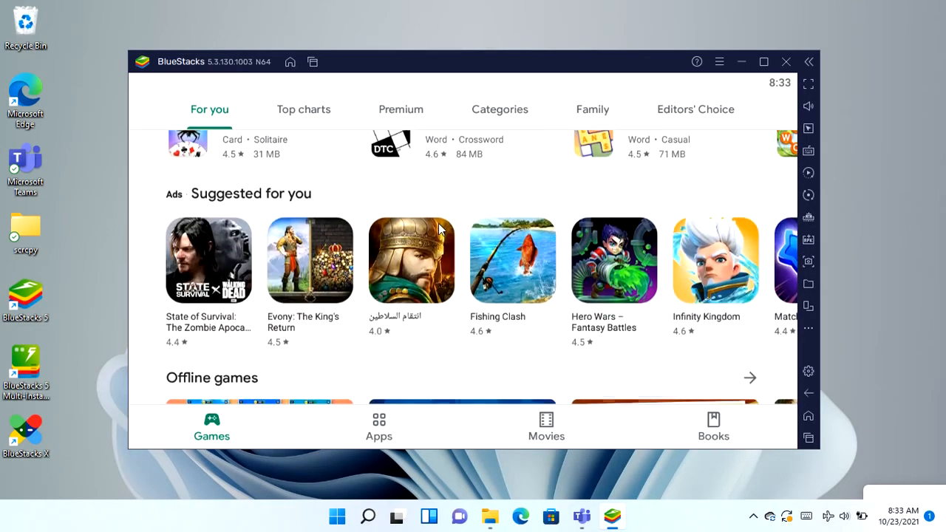